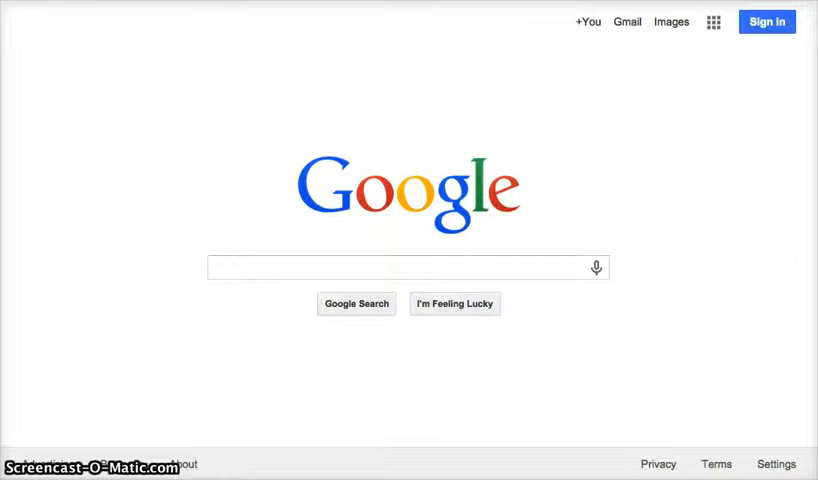
Step: Sign in to the Google account with its password from the Search homepage
click(767, 21)
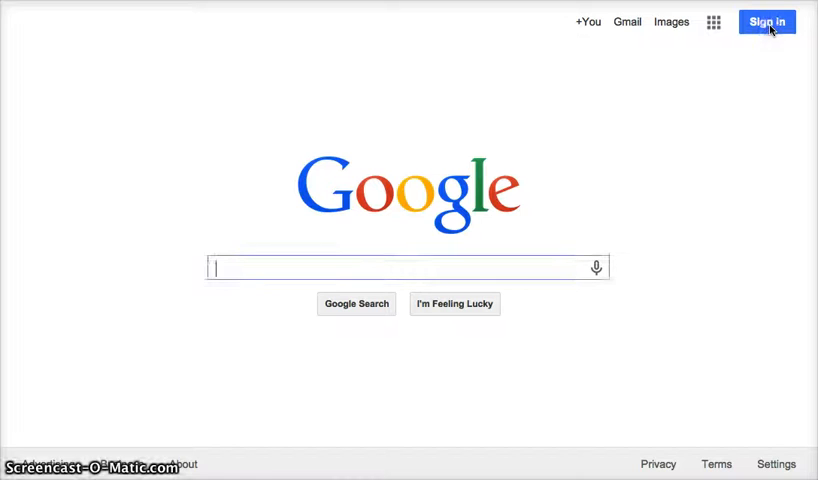
click(767, 21)
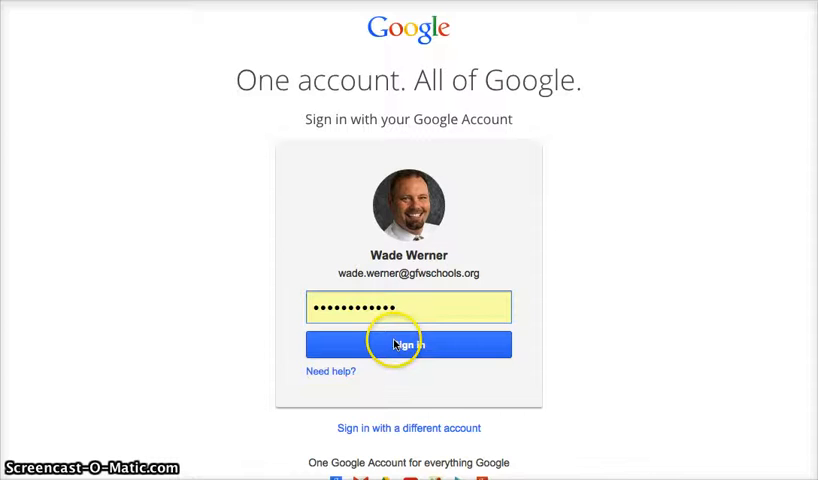
click(408, 344)
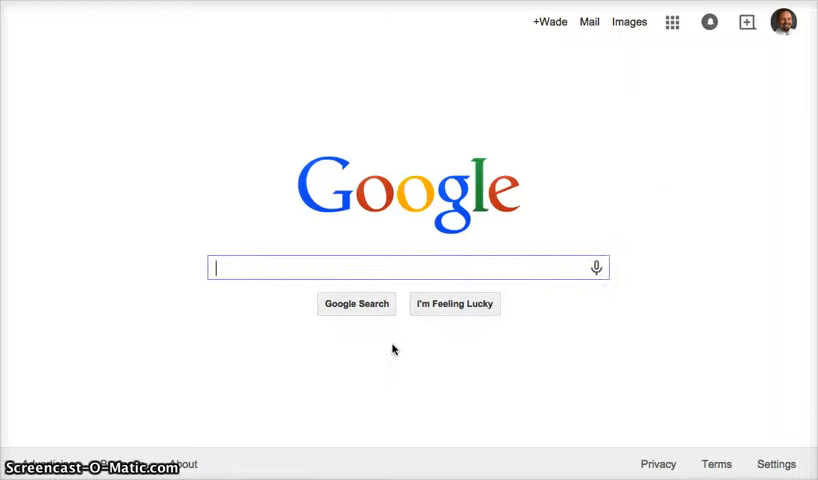
mouse_move(703, 104)
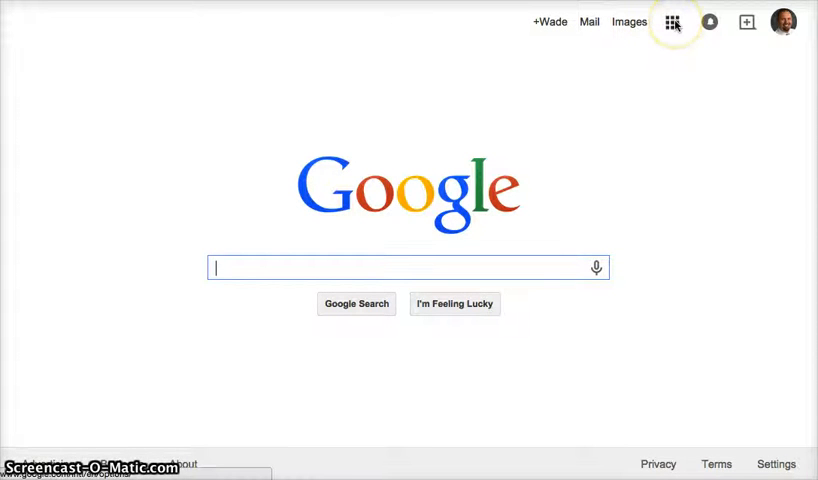
Step: Open Google Docs from the apps grid and create a blank Untitled document
click(671, 21)
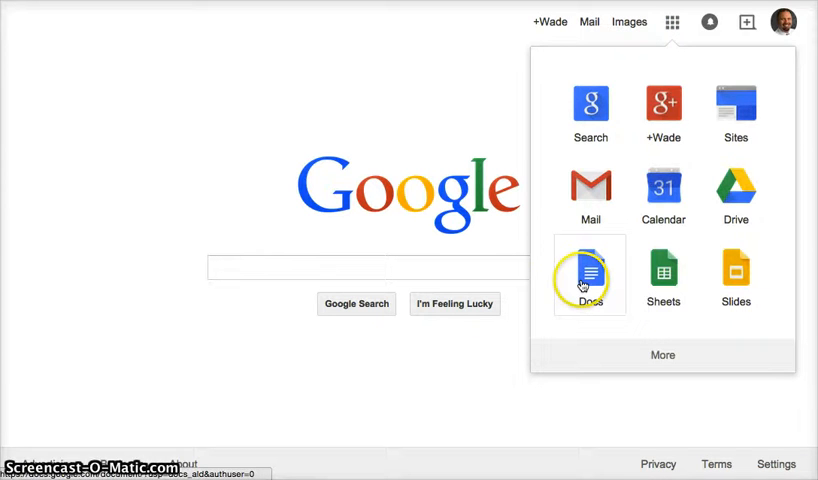
click(590, 270)
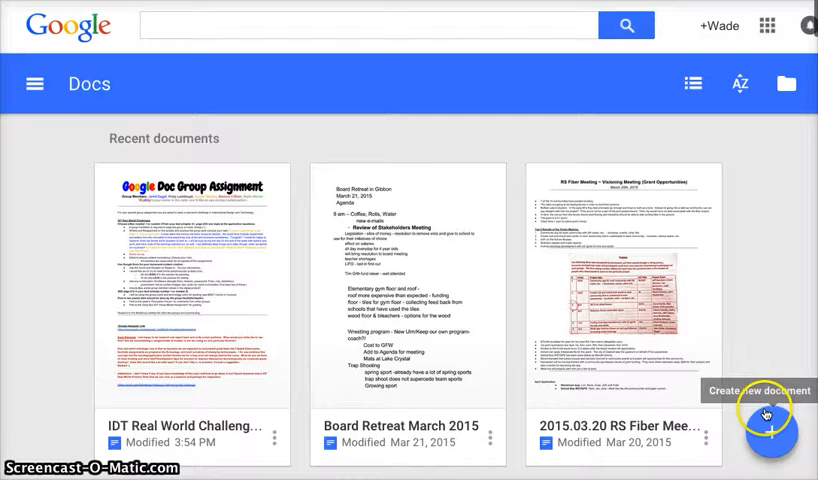
click(771, 417)
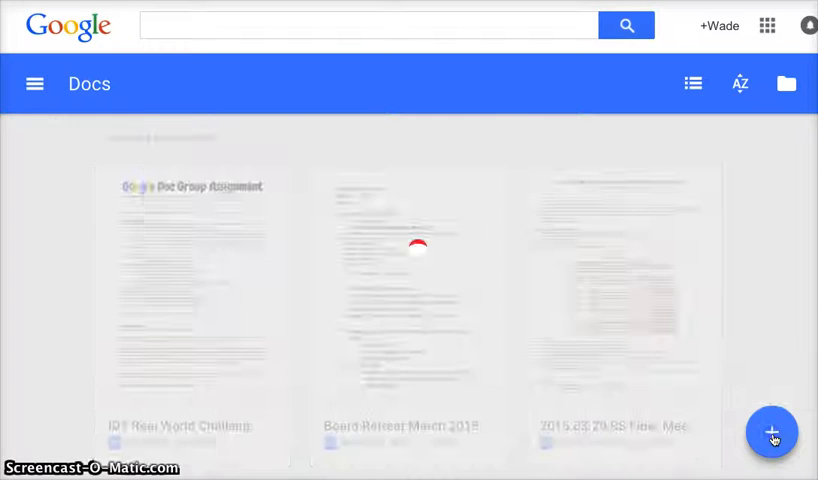
click(771, 432)
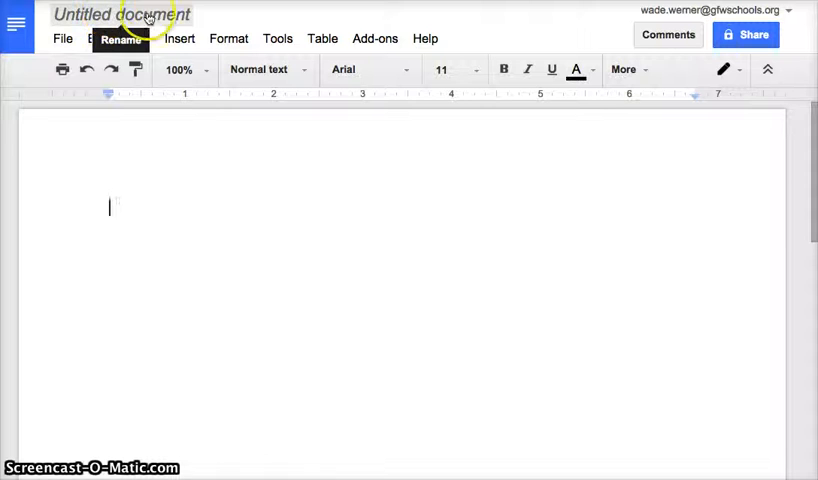
Step: Change the document title from 'Untitled document' to 'Shared Document'
click(121, 14)
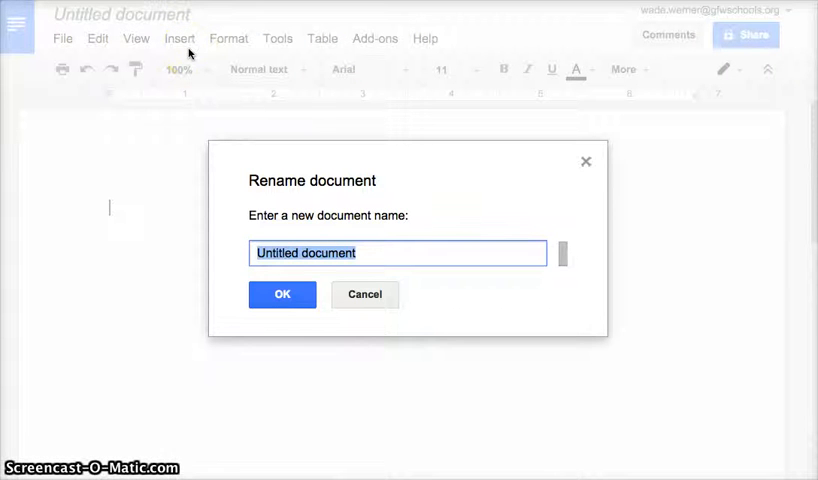
text(Shared Do)
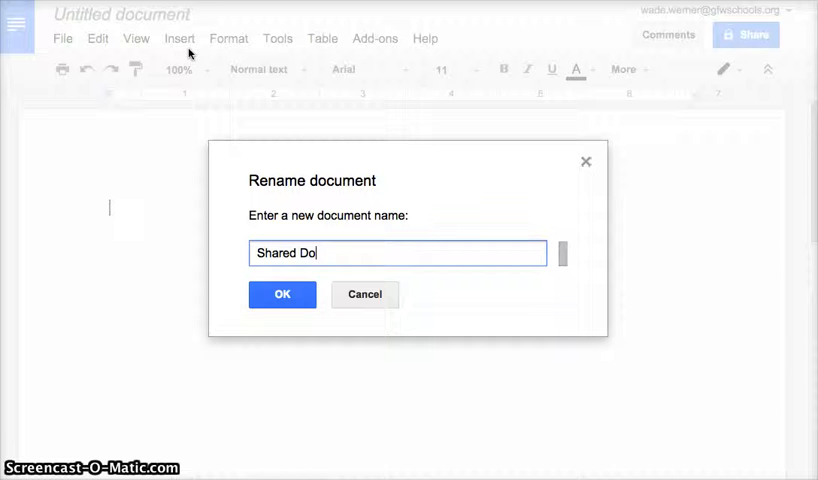
text(cument)
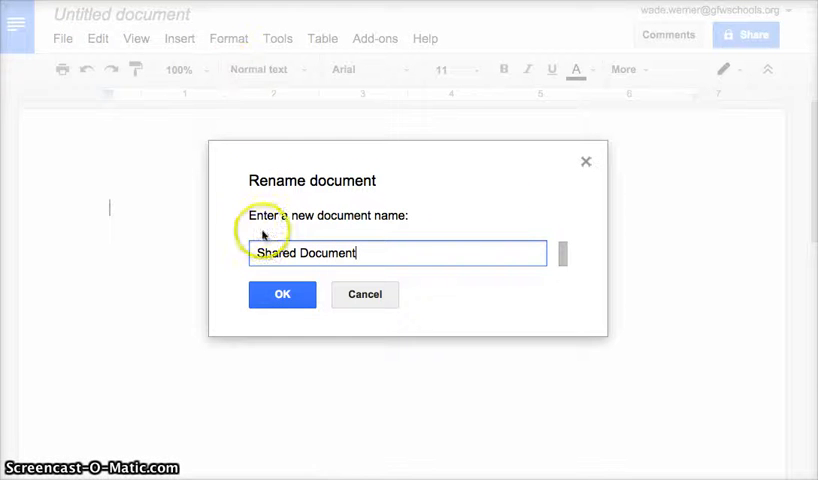
click(282, 294)
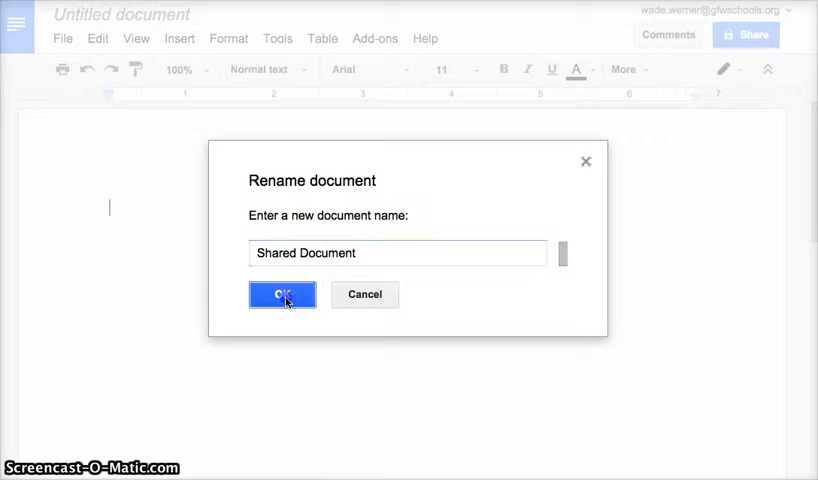
click(282, 294)
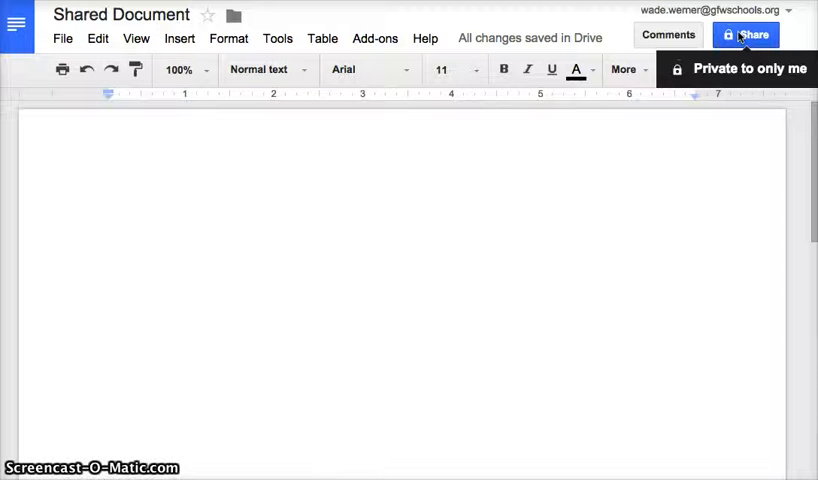
Step: Add the suggested collaborator's email in the Share dialog and start a note
click(746, 34)
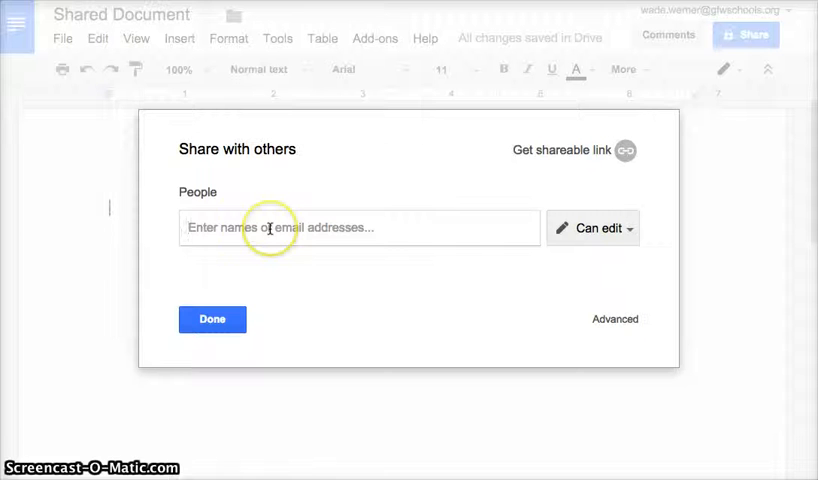
mouse_move(315, 227)
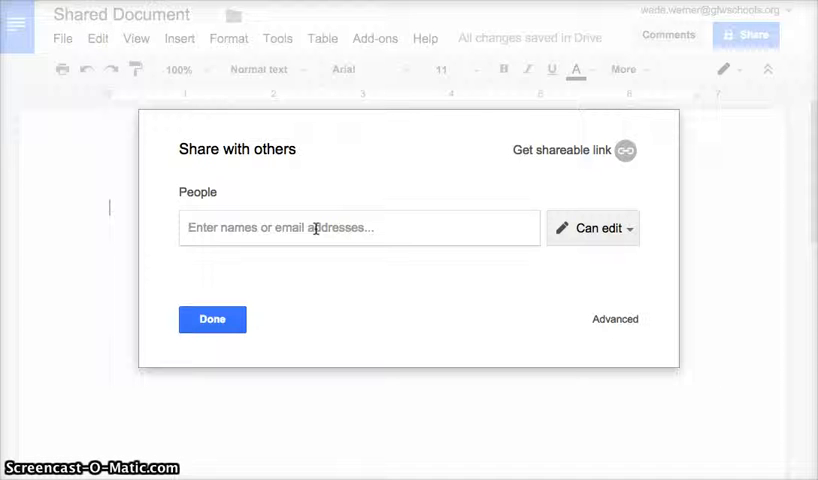
text(firstname.lastname@gfwschoo)
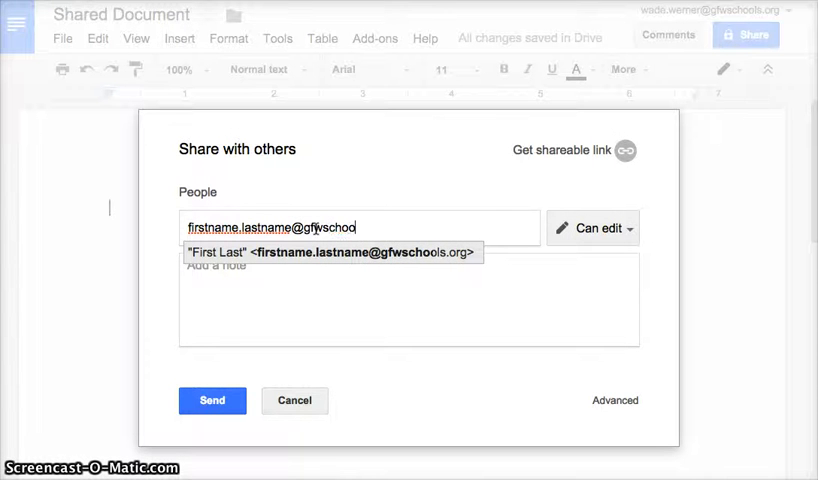
text(ls.org)
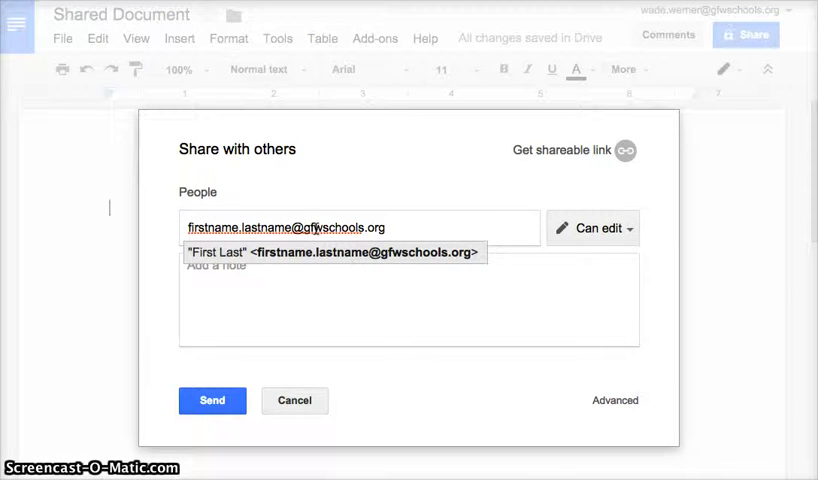
click(332, 251)
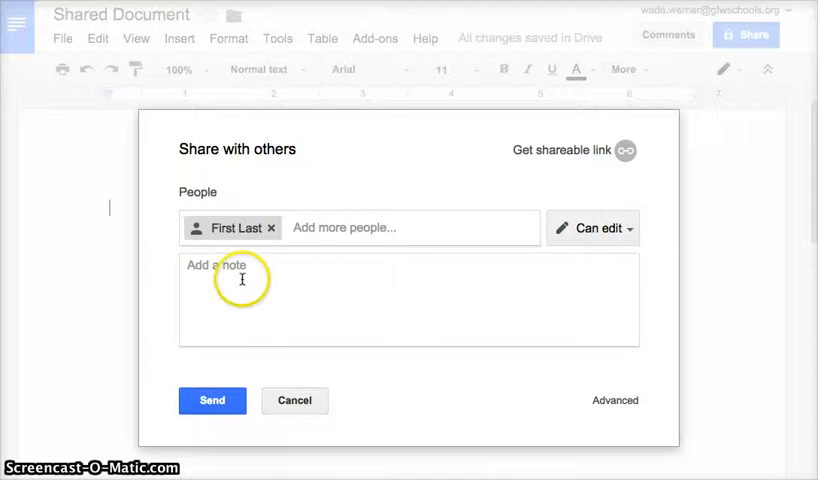
click(240, 280)
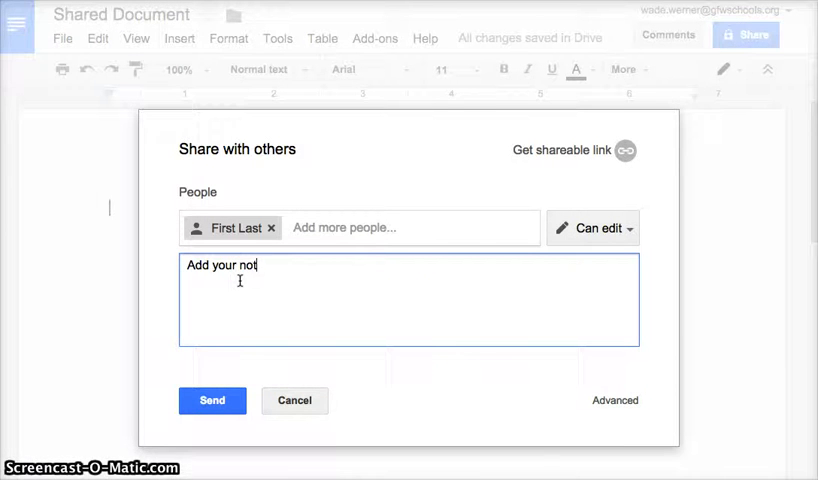
Step: Finish the note, keep 'Can edit' permission, and send the invitation
text(es here.)
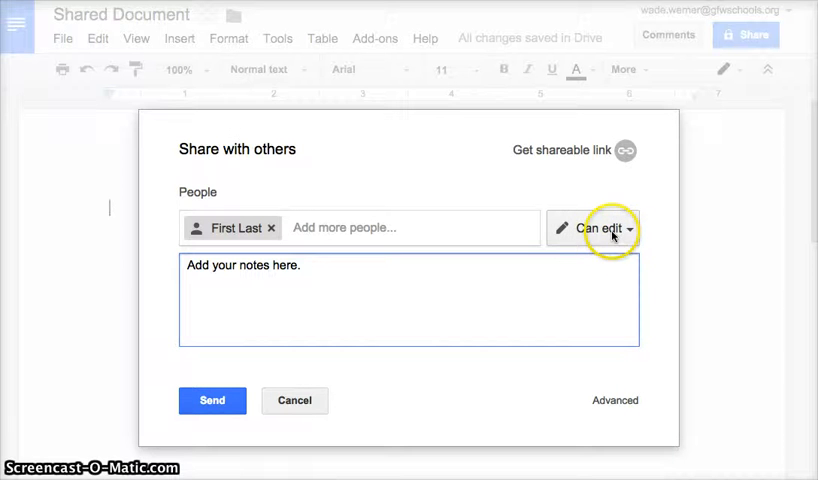
click(608, 228)
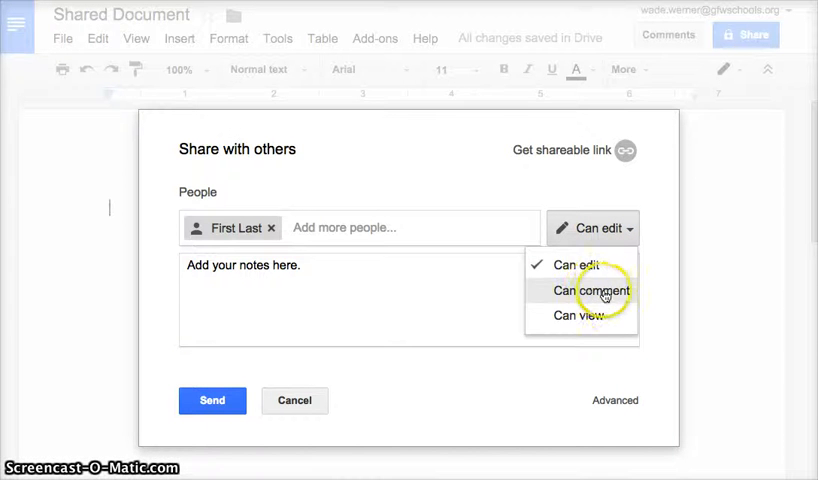
mouse_move(578, 316)
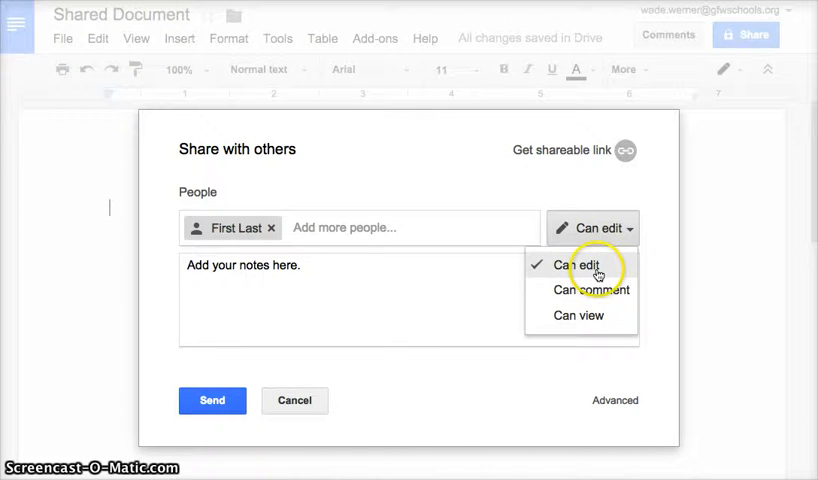
click(578, 266)
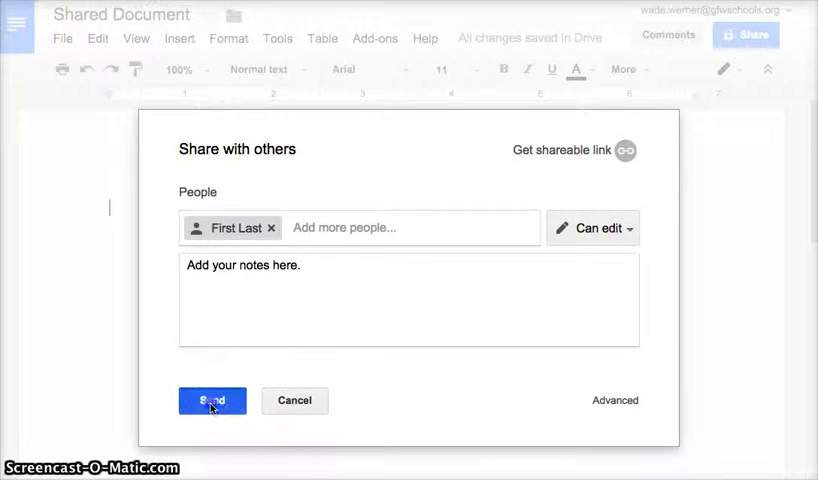
click(211, 400)
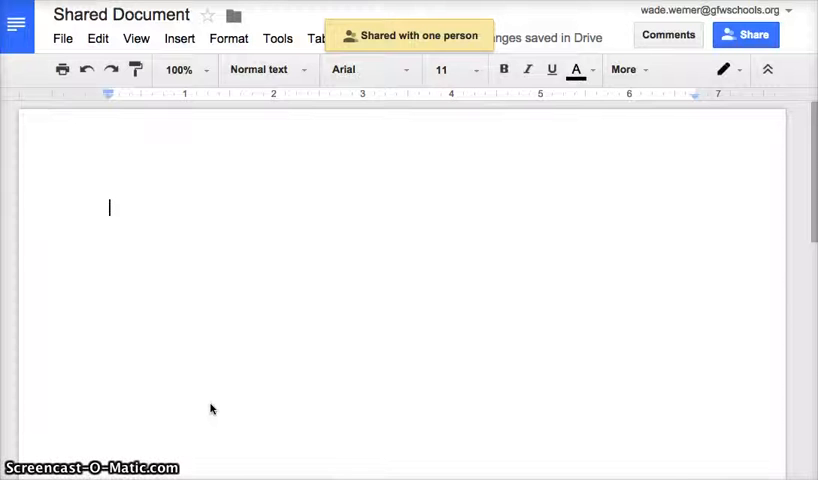
mouse_move(290, 365)
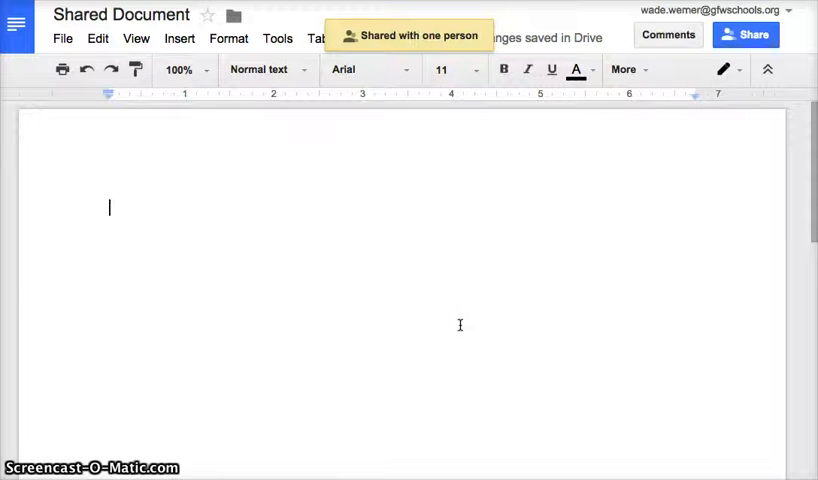
mouse_move(539, 284)
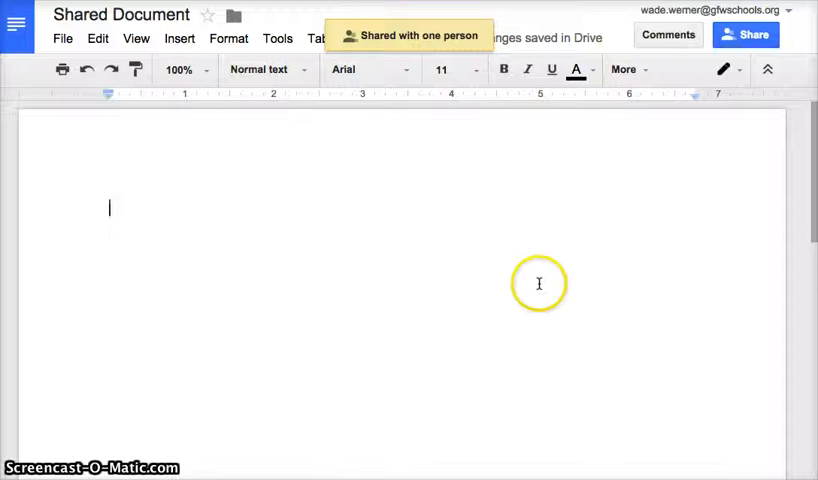
mouse_move(709, 113)
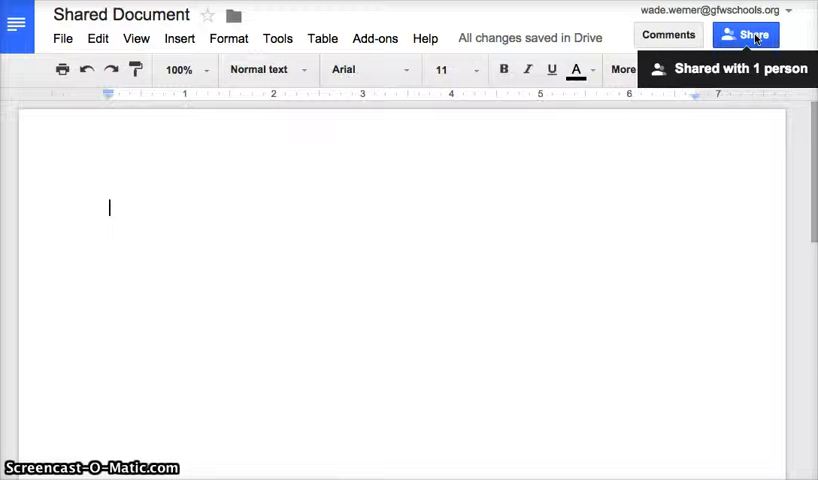
Step: Open the Share dialog and its Advanced sharing settings
click(746, 35)
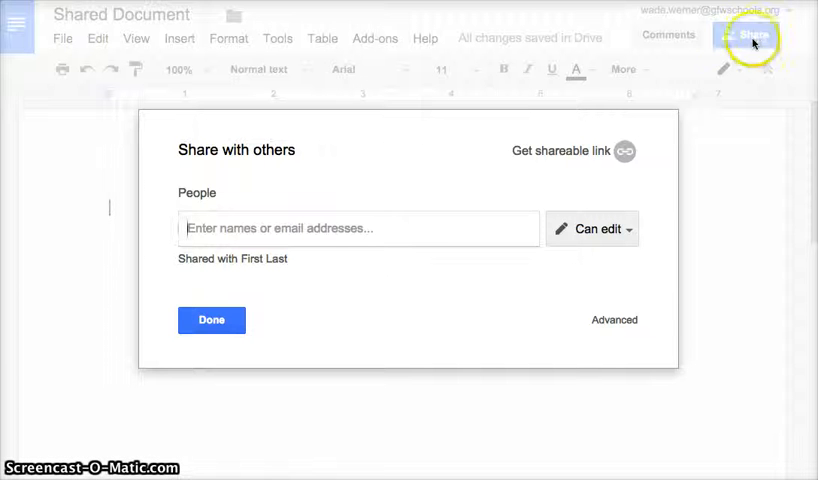
mouse_move(318, 155)
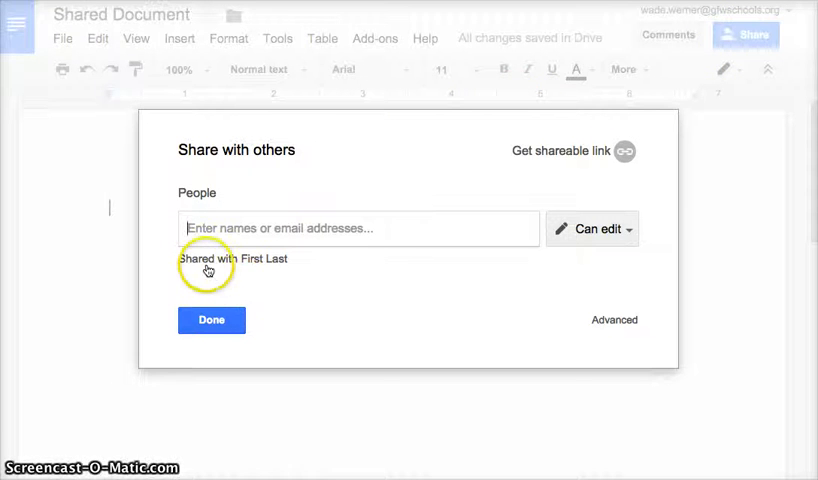
mouse_move(253, 269)
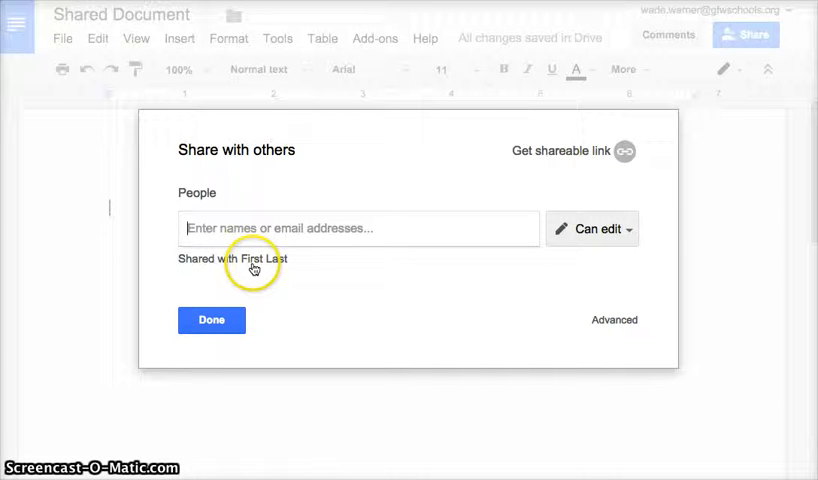
mouse_move(278, 270)
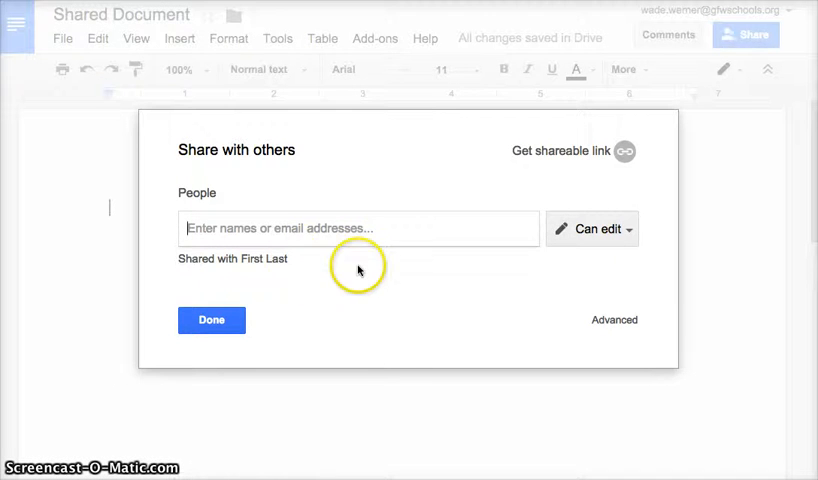
click(614, 320)
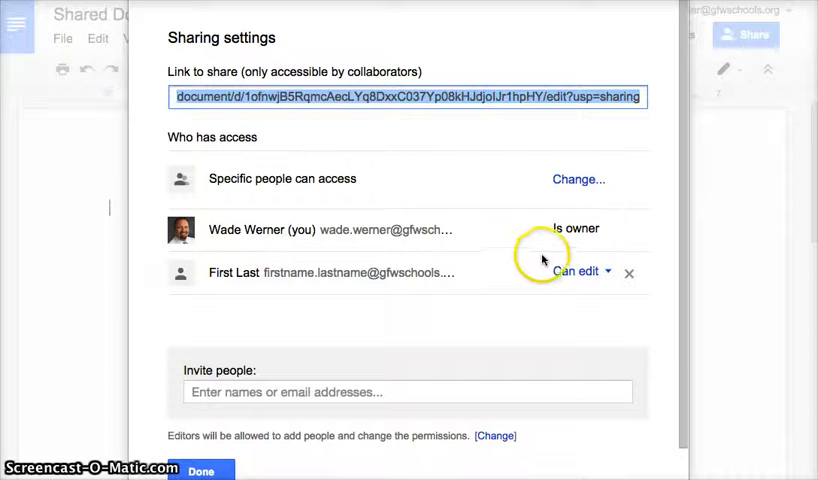
mouse_move(272, 285)
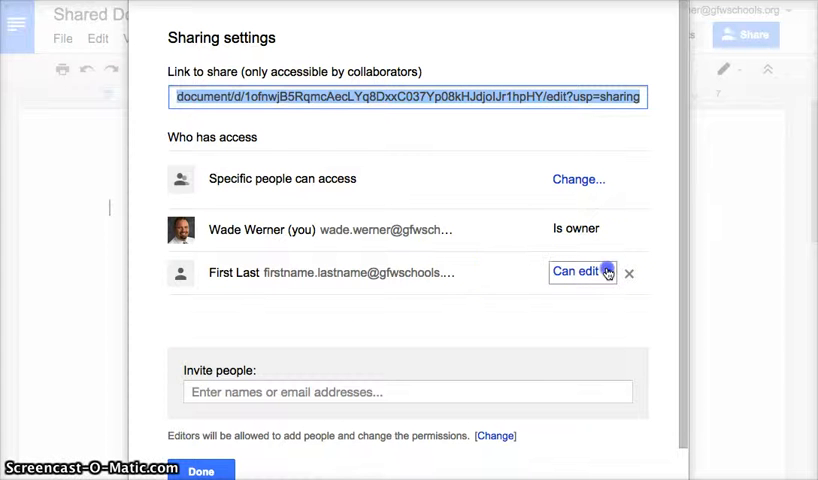
Step: Keep the collaborator on 'Can edit' and close Sharing settings with Done
click(582, 271)
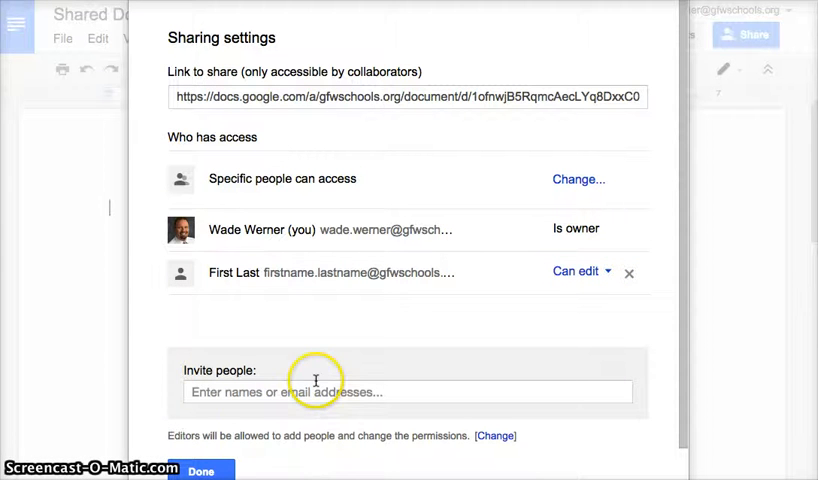
click(202, 470)
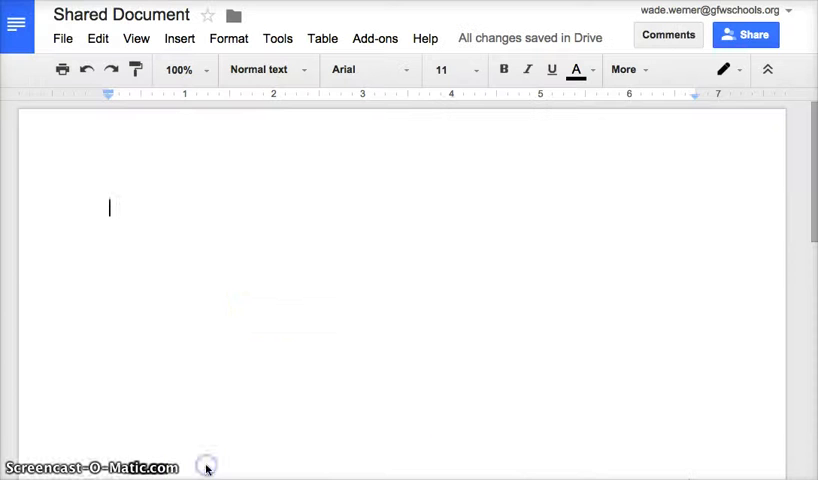
mouse_move(295, 243)
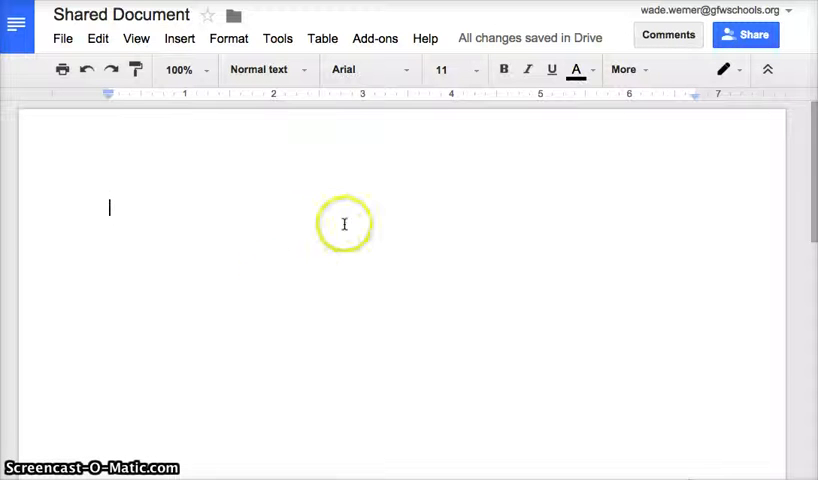
mouse_move(745, 34)
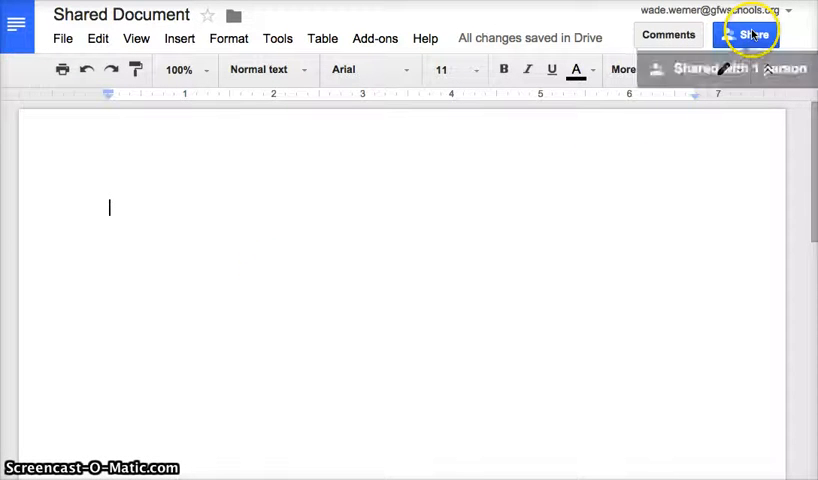
Step: Turn on the shareable link for GFW Schools viewers, copy it, and close sharing
click(747, 34)
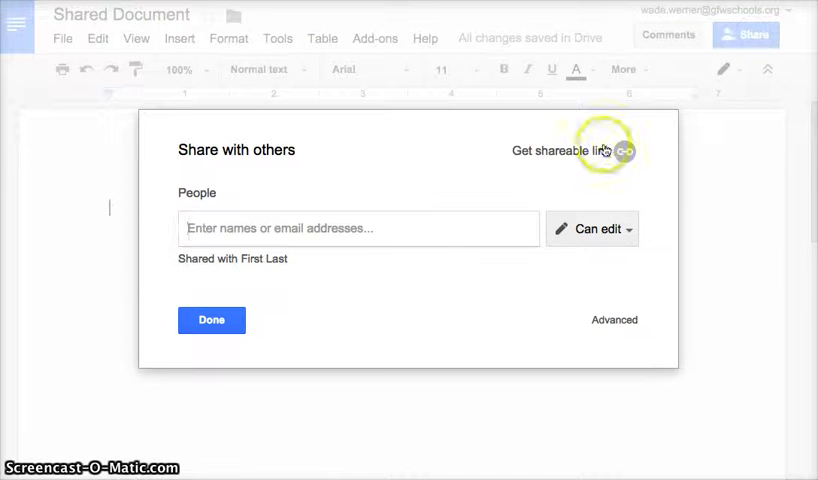
mouse_move(547, 160)
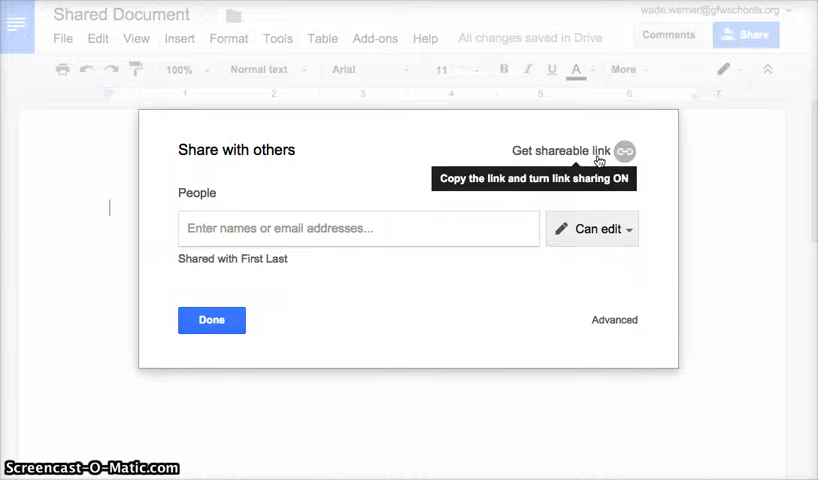
click(624, 151)
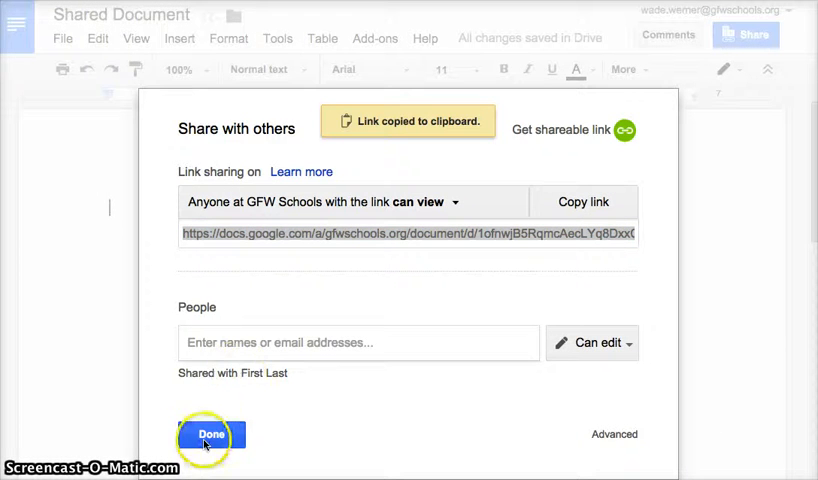
click(210, 434)
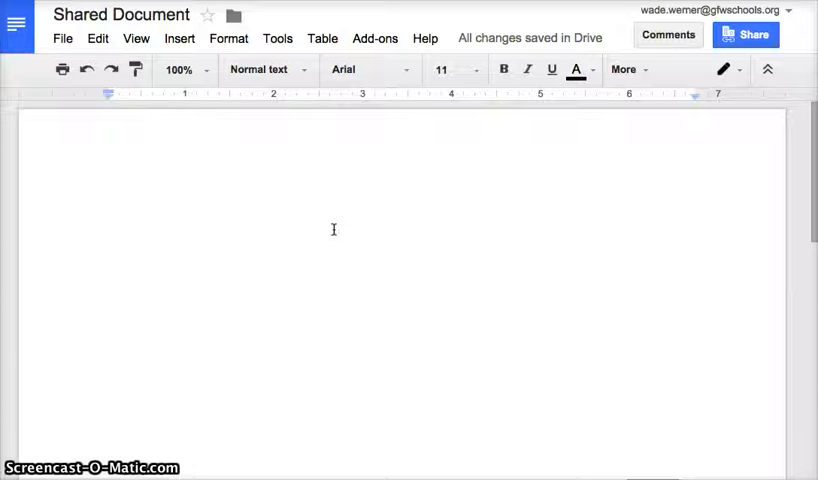
Step: Type 'This was fun!' as the document's first line
text(This)
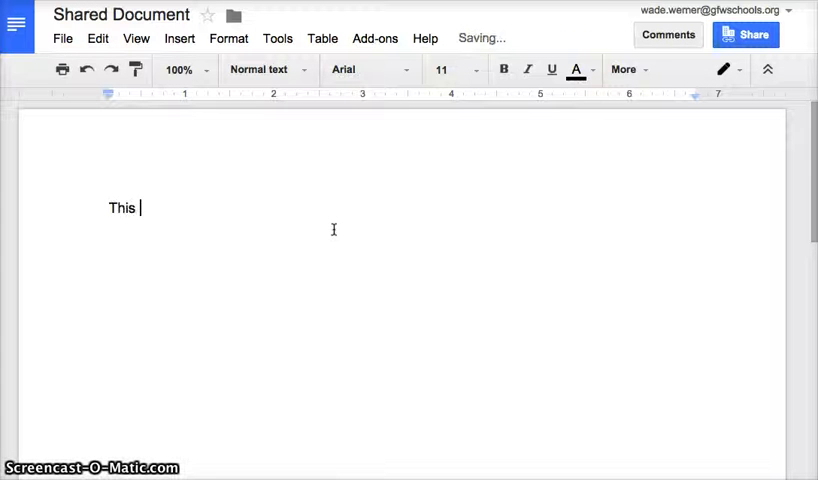
text(was fun!)
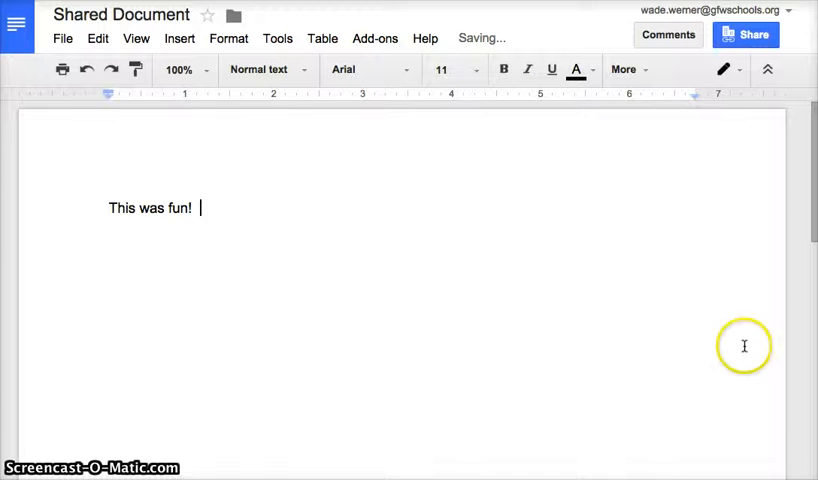
mouse_move(739, 340)
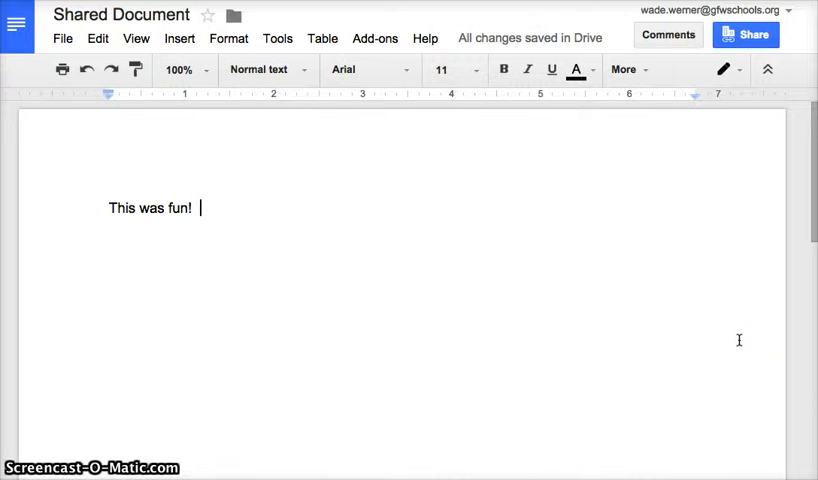